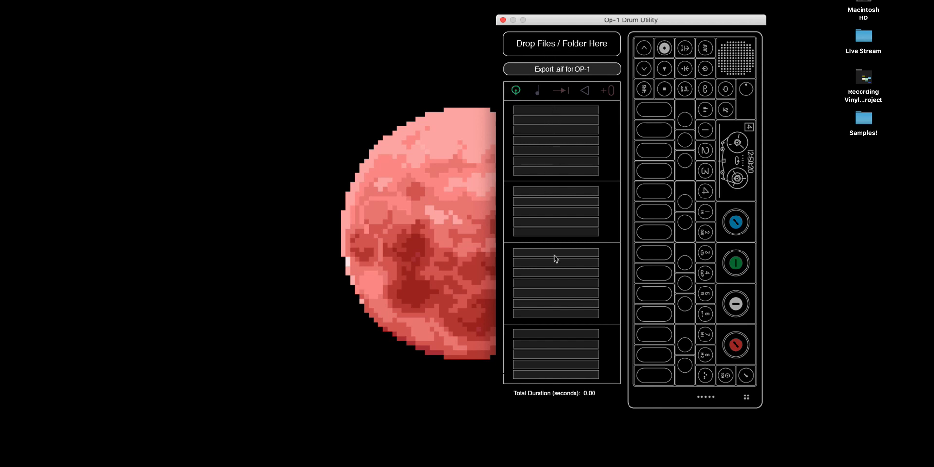
mouse_move(574, 126)
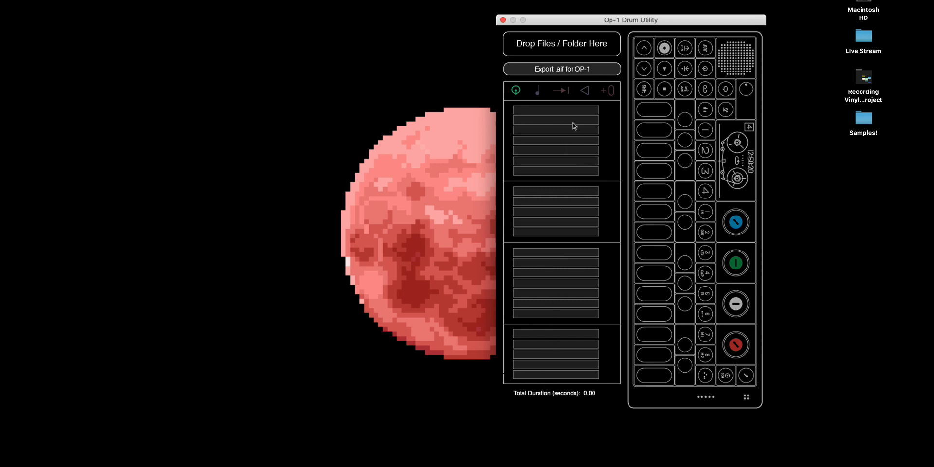
mouse_move(558, 124)
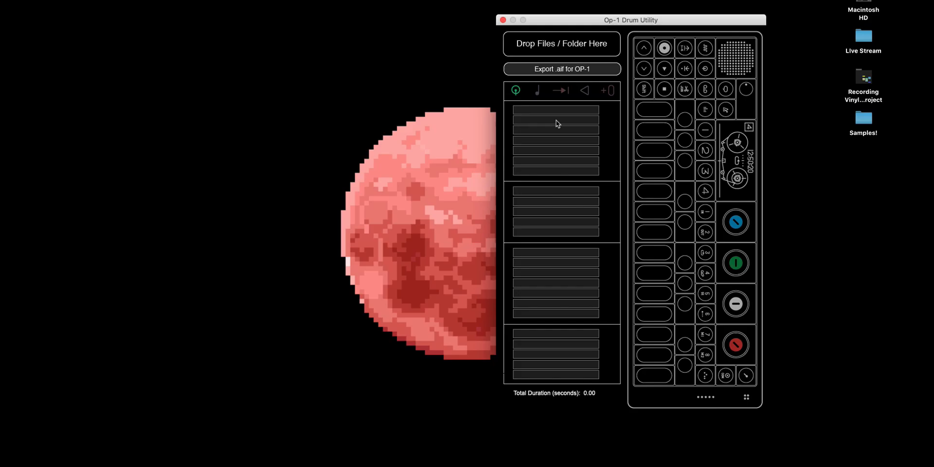
mouse_move(602, 105)
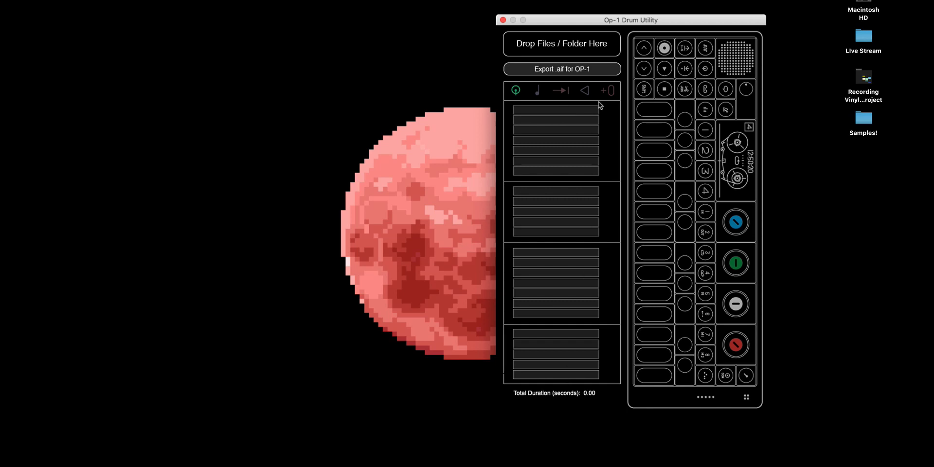
mouse_move(821, 105)
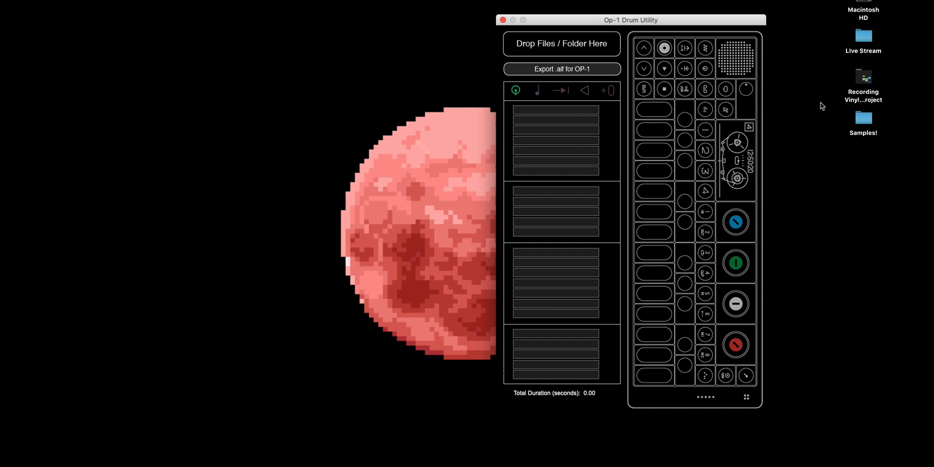
Step: Expand the Wrong folder beside the utility and drag its snare/lead sample into the kit
double_click(863, 118)
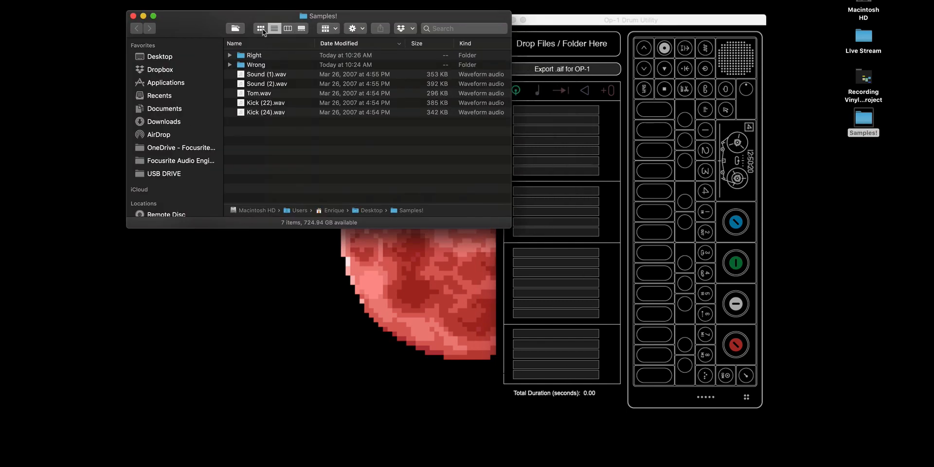
left_click_drag(320, 16, 290, 24)
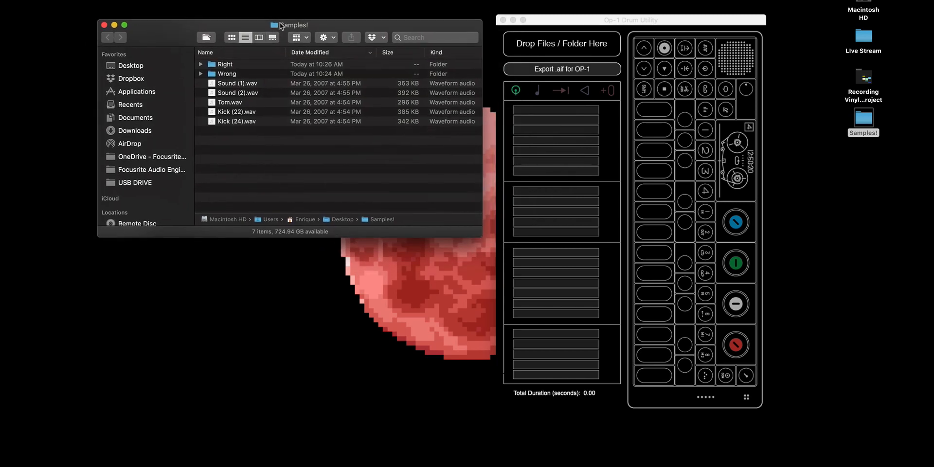
left_click_drag(291, 25, 294, 20)
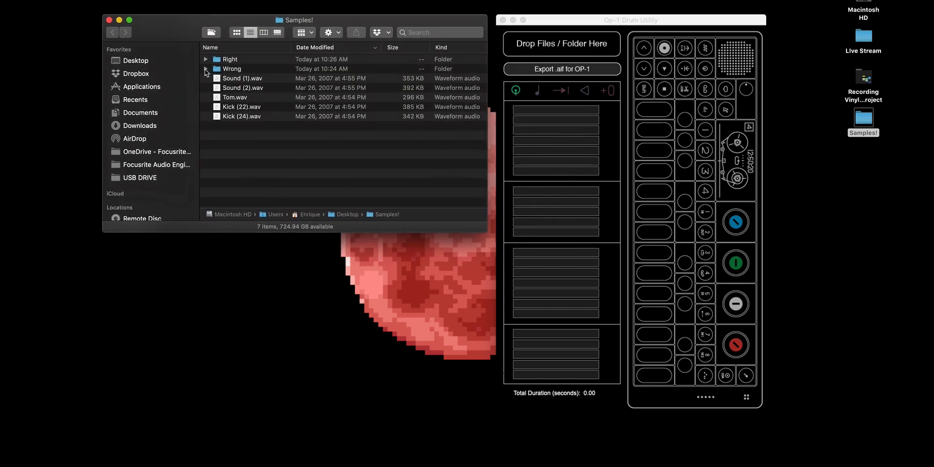
left_click(206, 68)
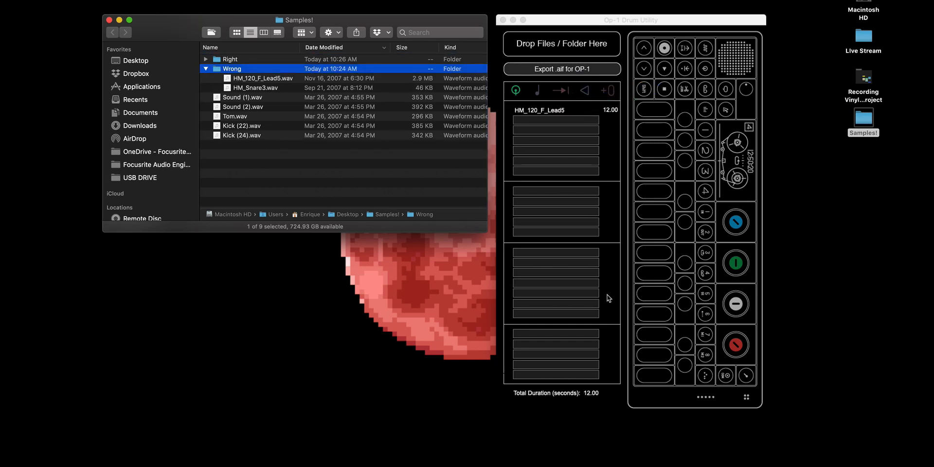
mouse_move(585, 390)
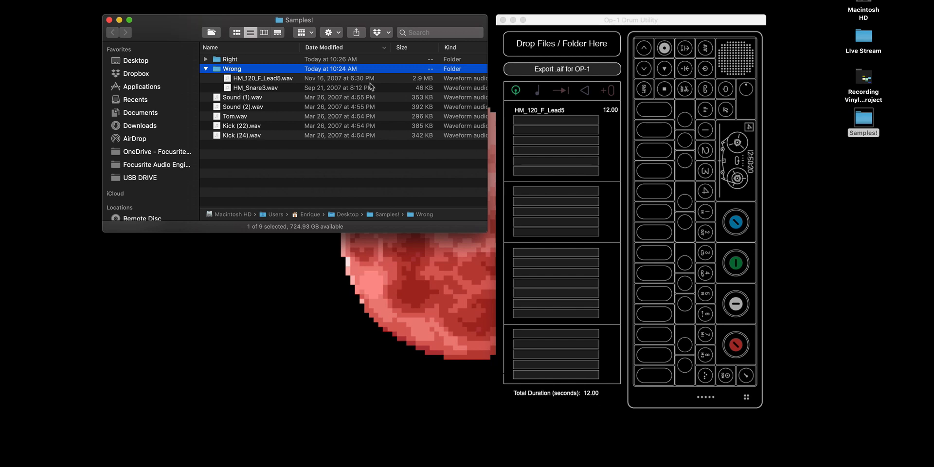
left_click_drag(255, 88, 565, 118)
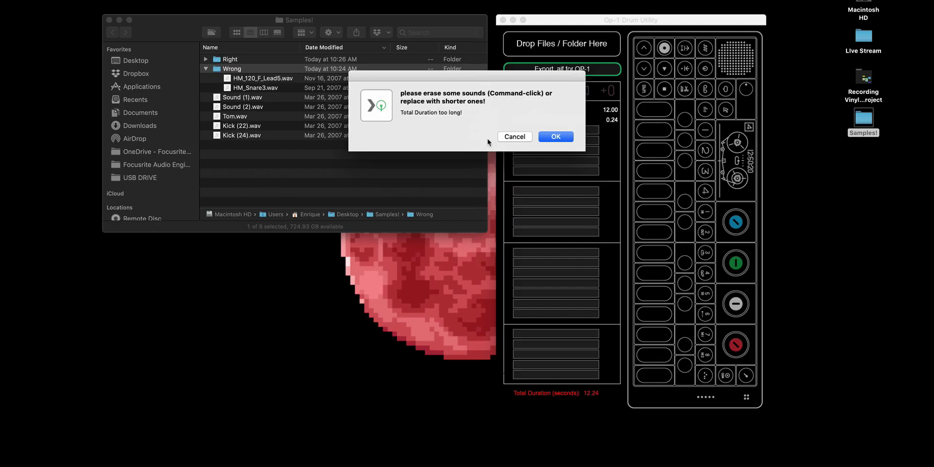
Step: Accept the 'Total Duration too long' alert so the kit is cleared
left_click(556, 136)
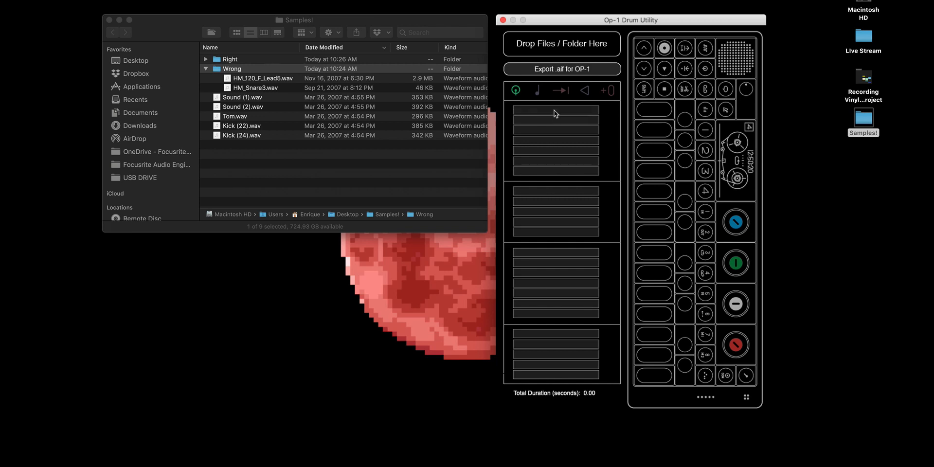
Step: Load the Right folder's sixteen samples into the kit and audition HM_Kick1 and another sound
left_click(206, 68)
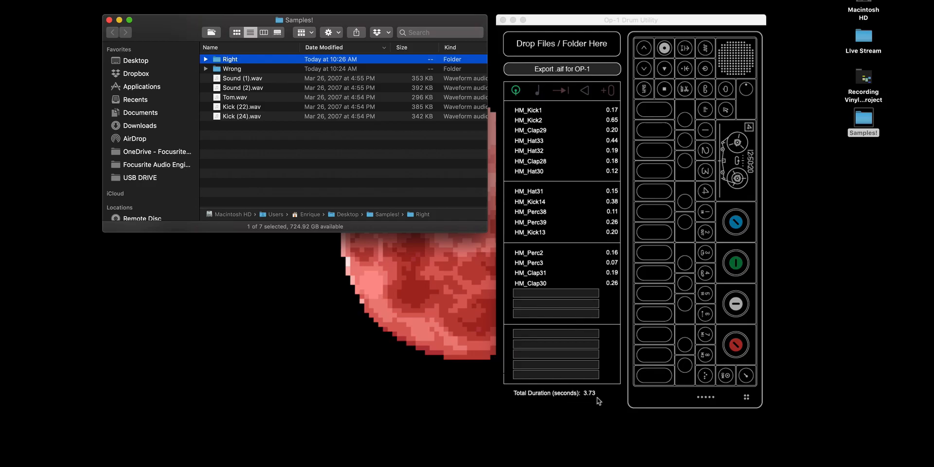
mouse_move(610, 296)
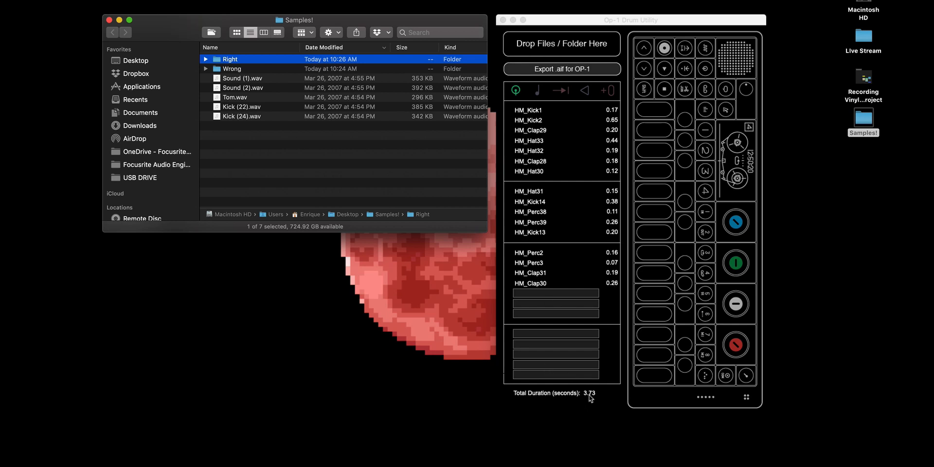
mouse_move(619, 229)
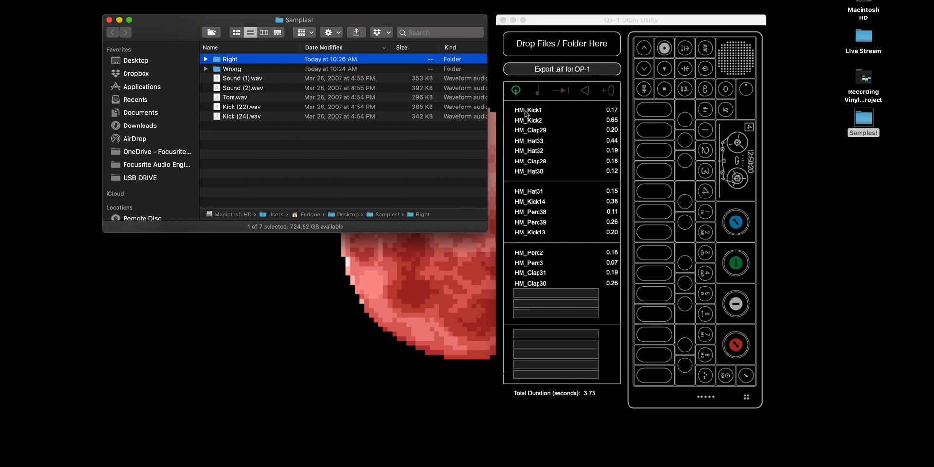
left_click(630, 20)
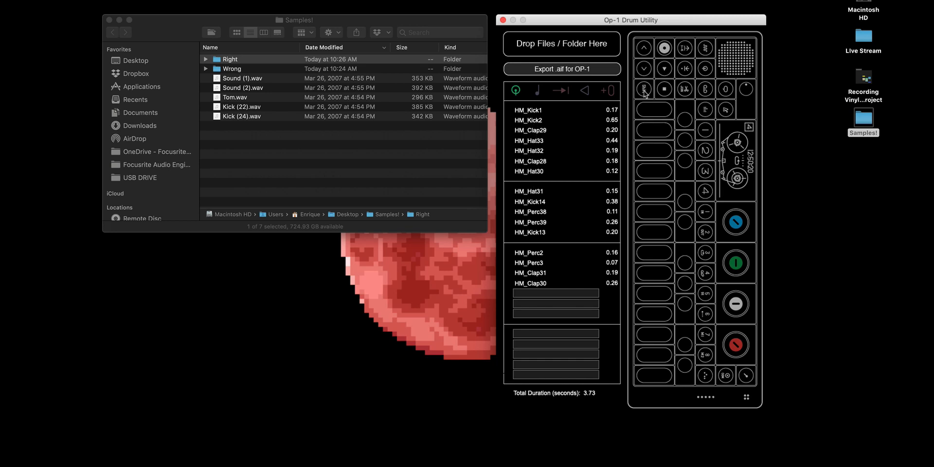
left_click(230, 59)
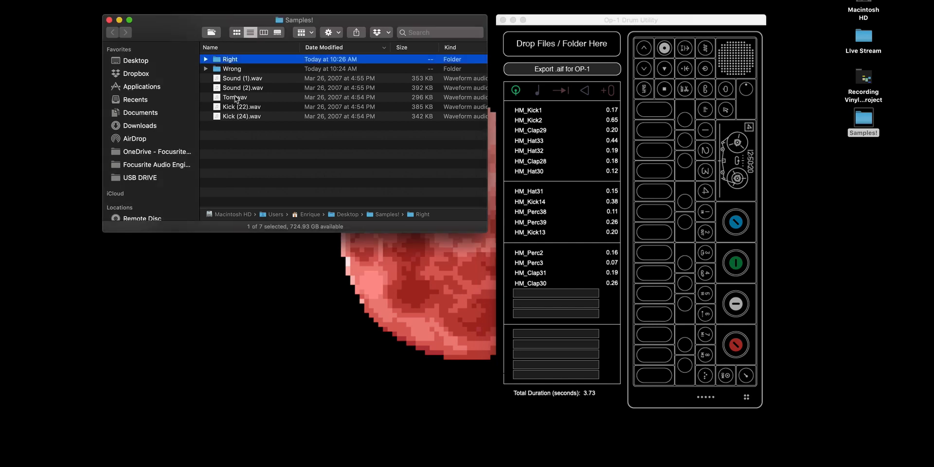
Step: Drag Sound (1).wav from Finder onto the HM_Perc2 slot to replace it
left_click(241, 78)
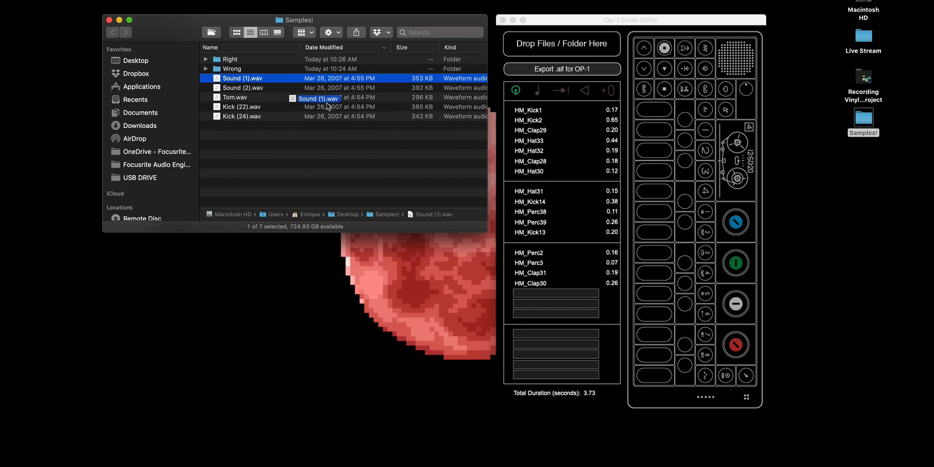
left_click_drag(319, 98, 534, 229)
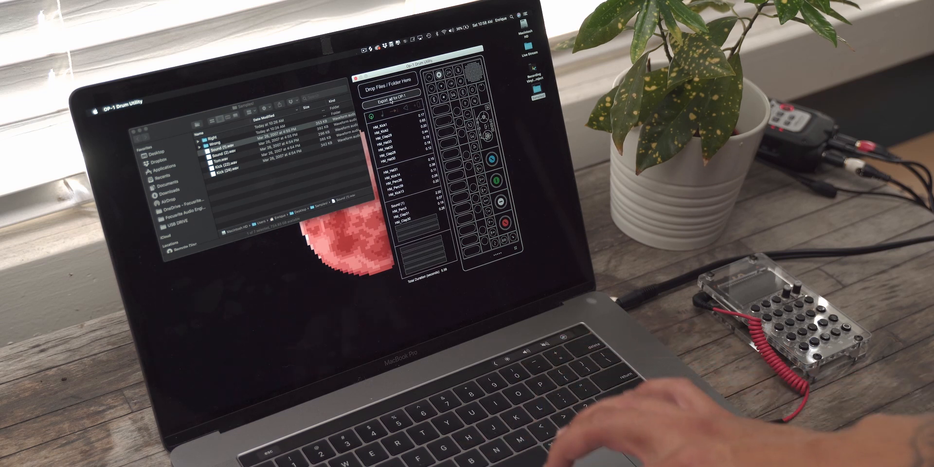
Step: Export the kit for OP-1 as PO33_Kit1.aif saved to the Desktop
left_click(388, 103)
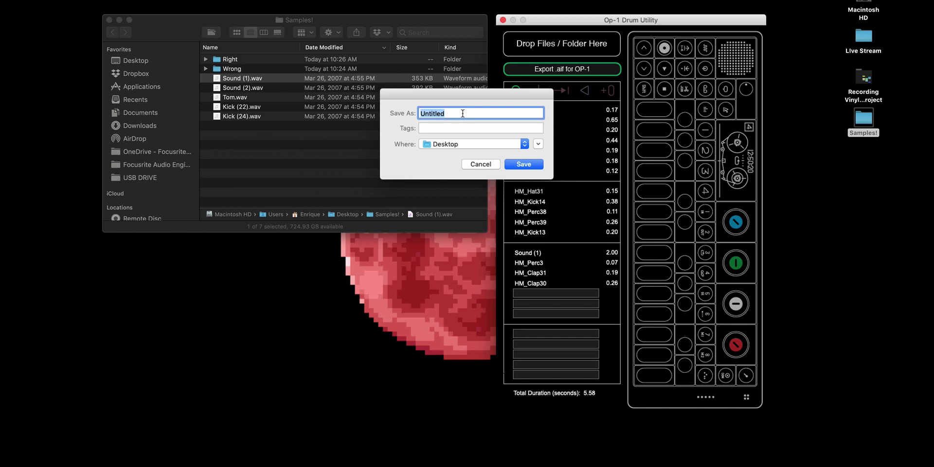
type("PO33.")
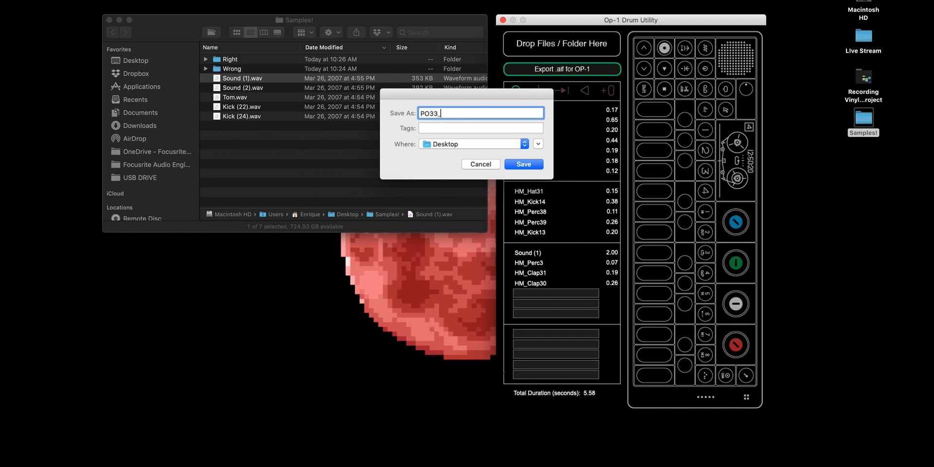
type("Kit1")
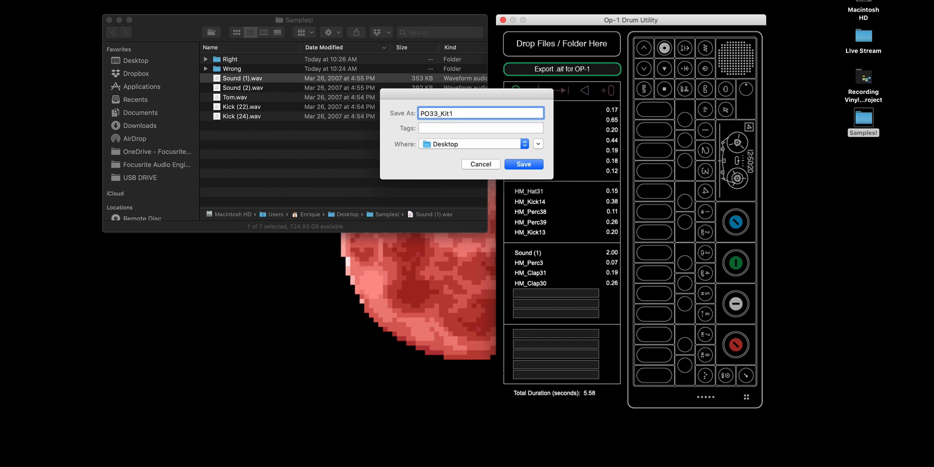
left_click(523, 164)
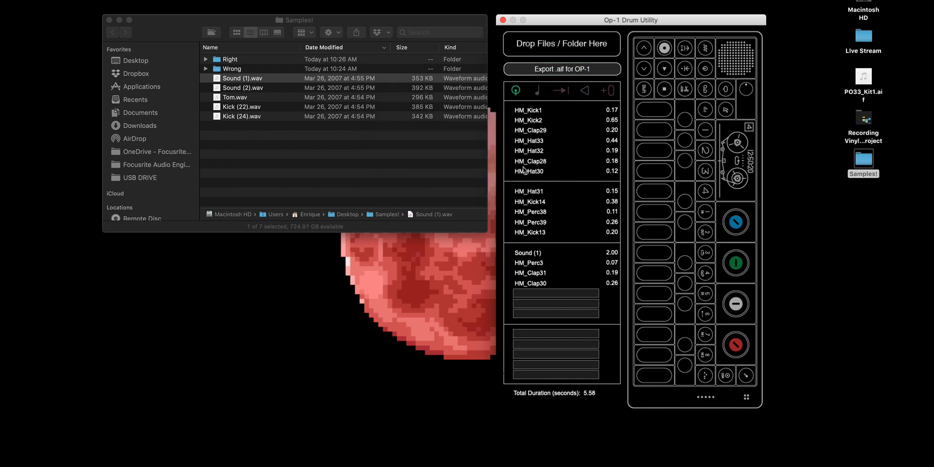